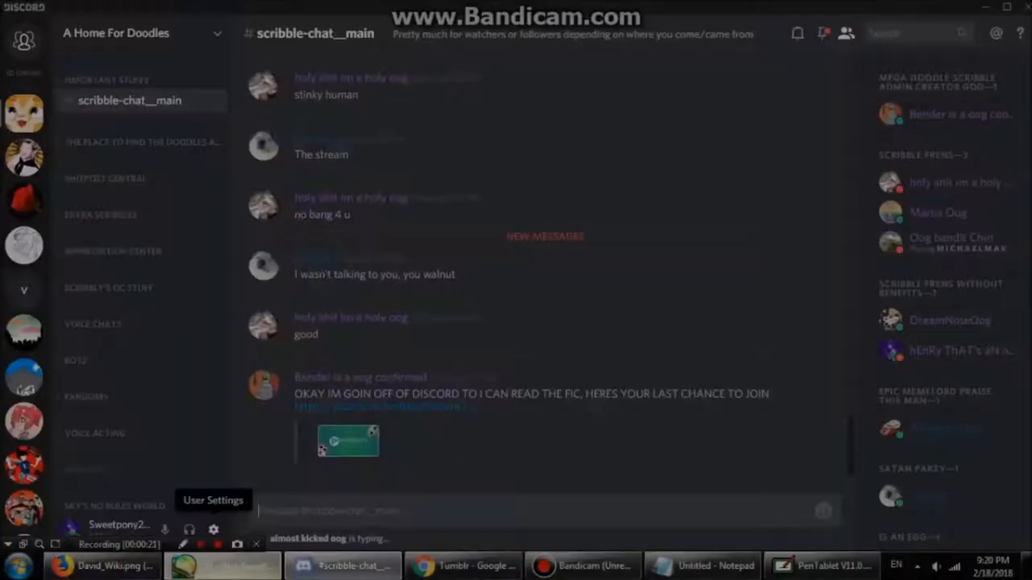
Switch from Discord to Firefox, showing the finished 'Episode 85 - The April Monologues' YouTube video.
left_click(99, 565)
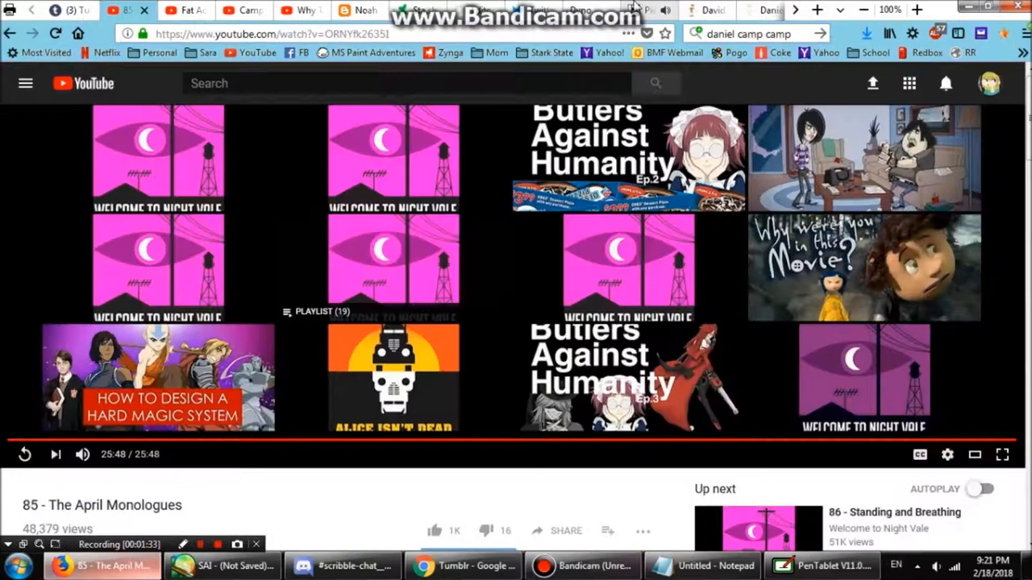